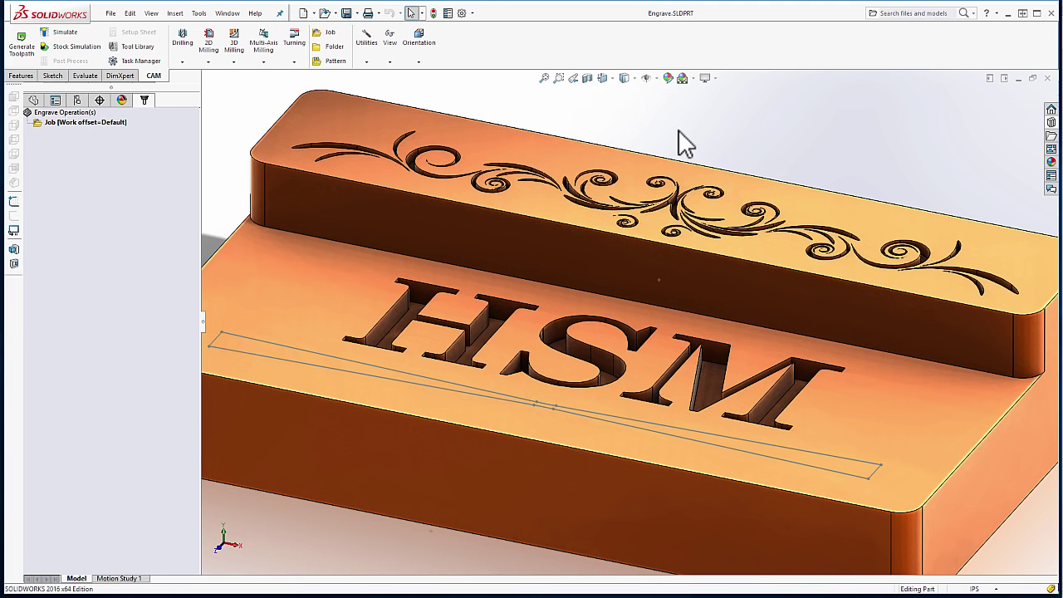
pyautogui.moveTo(274, 108)
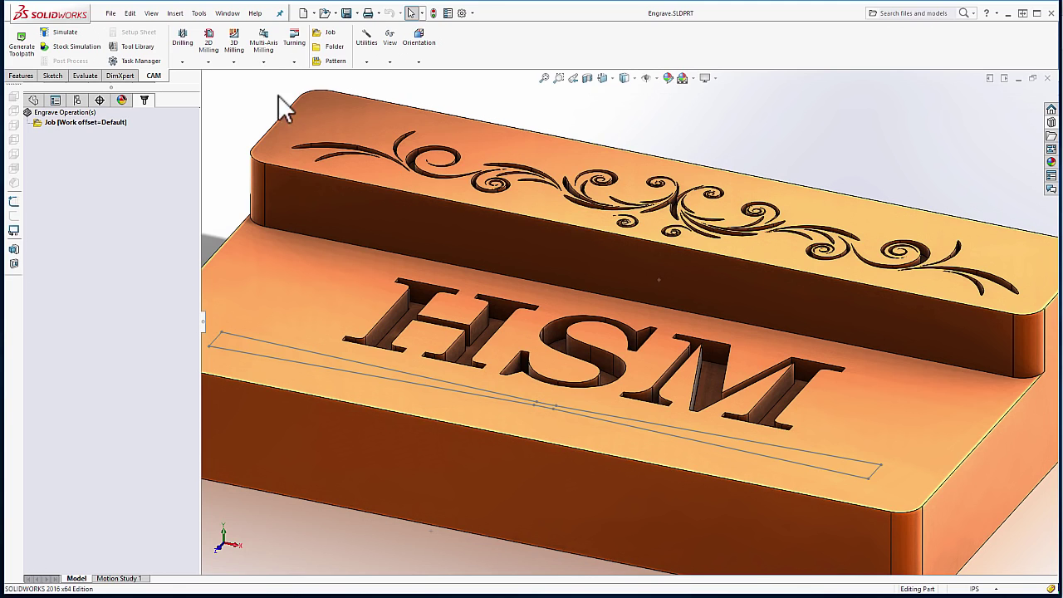
# Create a new Engrave operation using the 3/16 chamfer mill from the tool library.
pyautogui.click(210, 40)
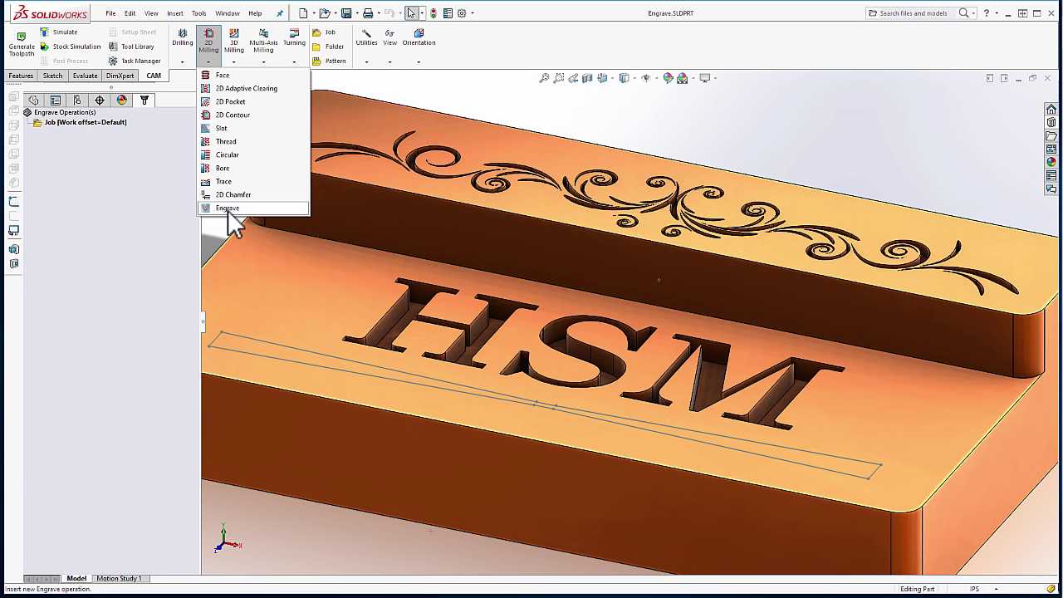
pyautogui.click(227, 208)
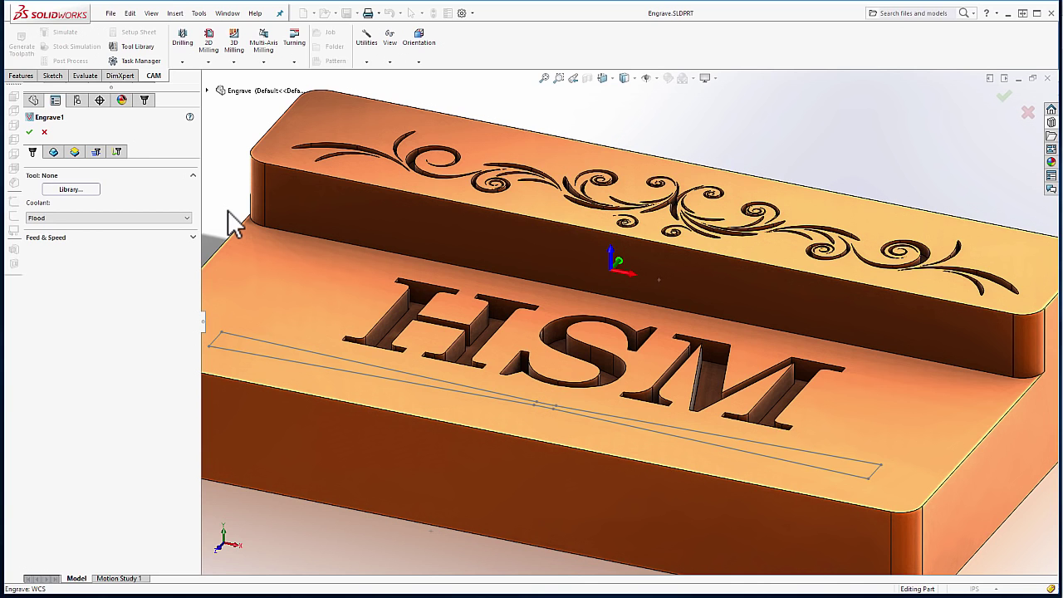
pyautogui.moveTo(112, 203)
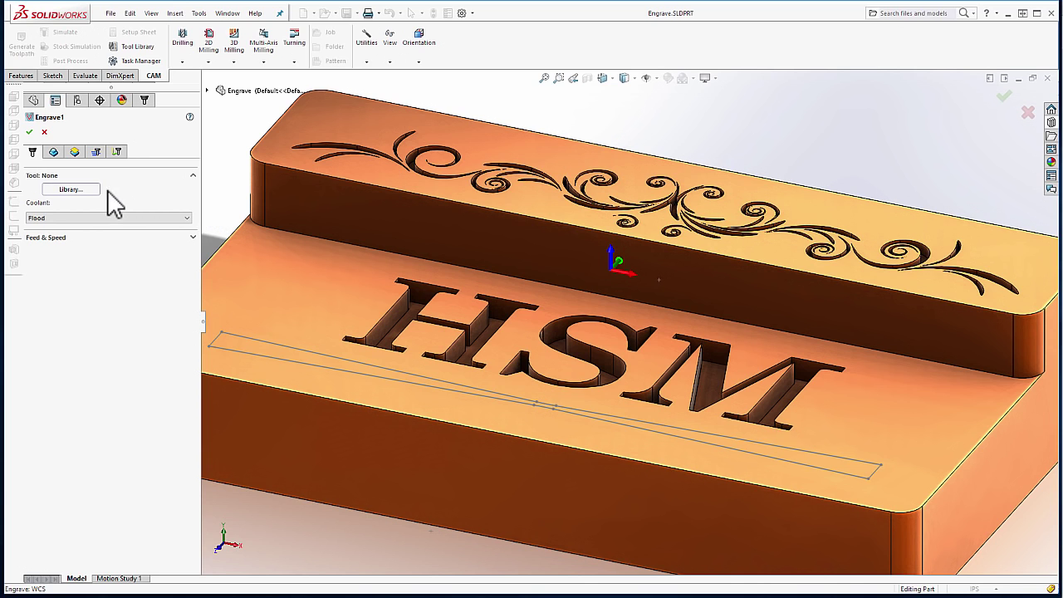
pyautogui.click(71, 190)
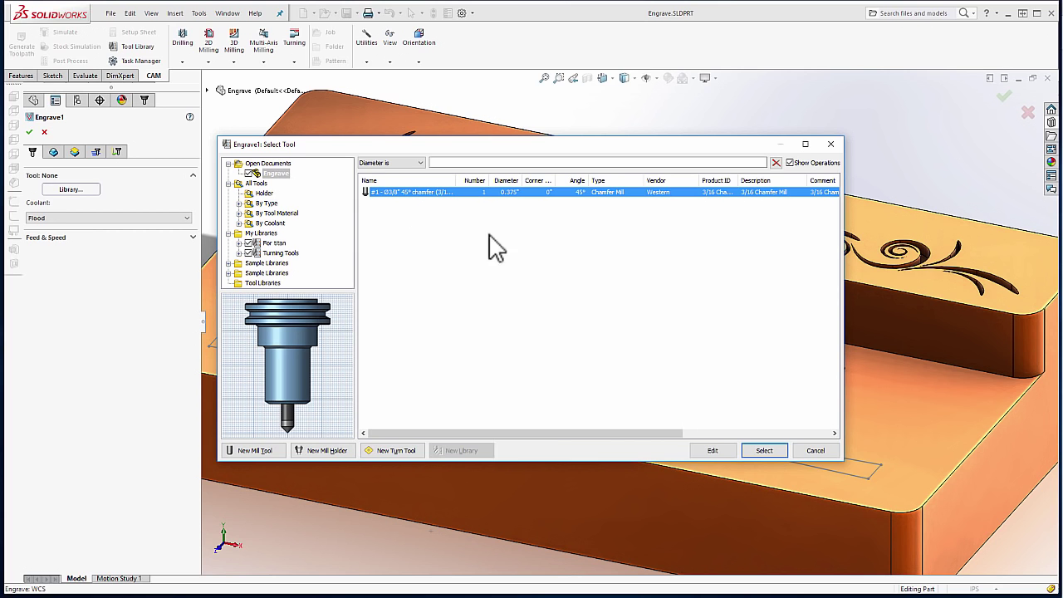
pyautogui.click(764, 450)
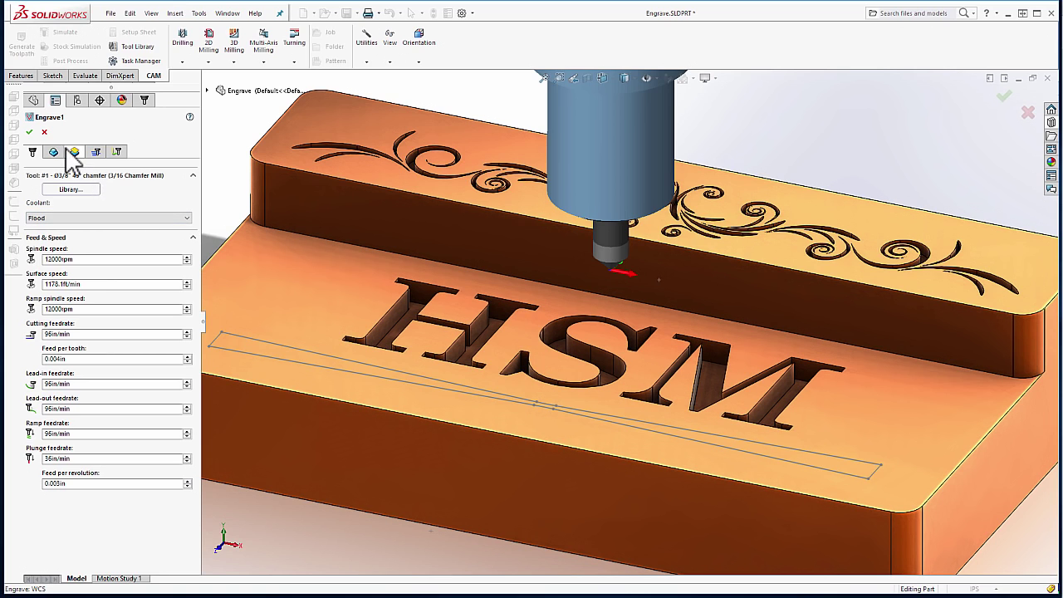
# Pick the H, S and M letter outlines as contours and confirm Engrave1.
pyautogui.click(53, 151)
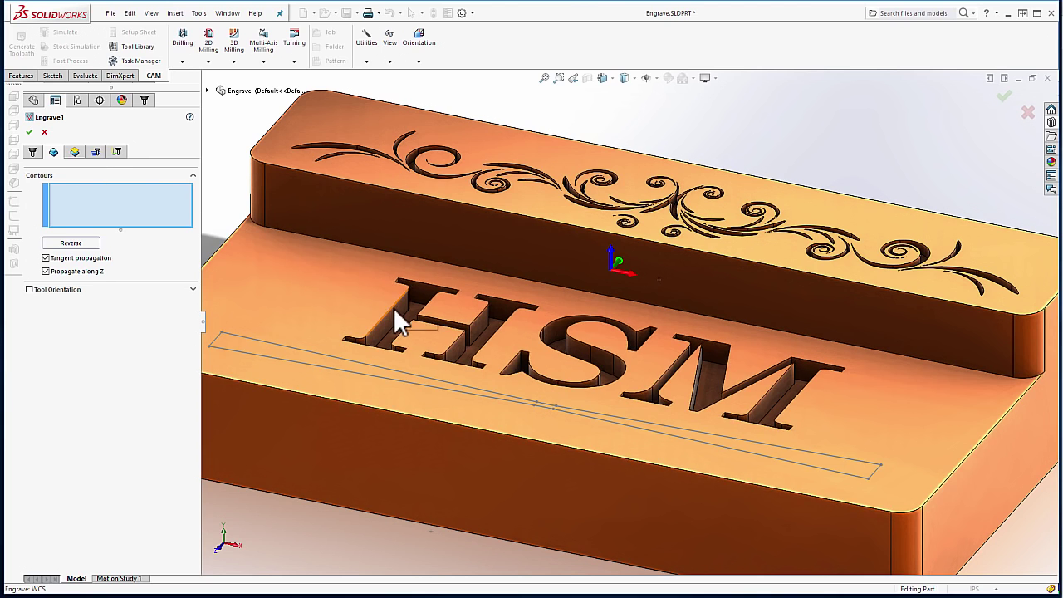
pyautogui.click(403, 324)
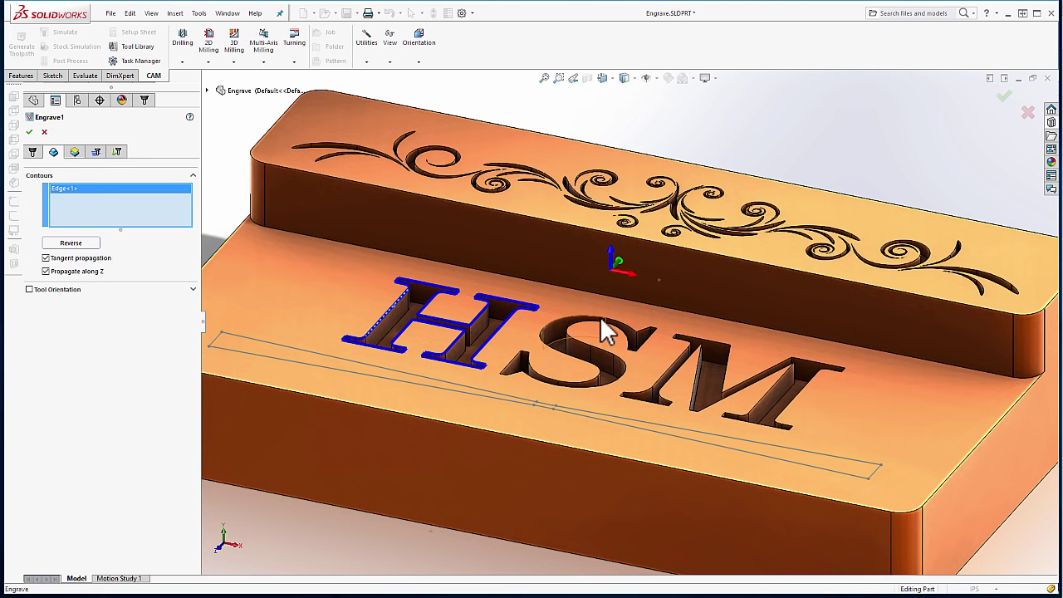
pyautogui.click(581, 357)
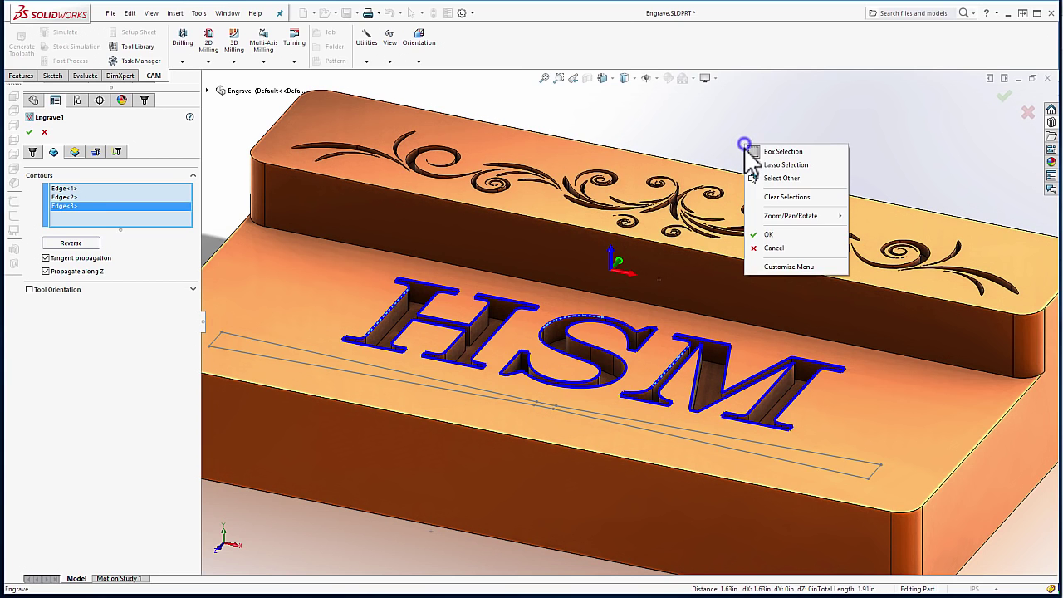
pyautogui.click(768, 234)
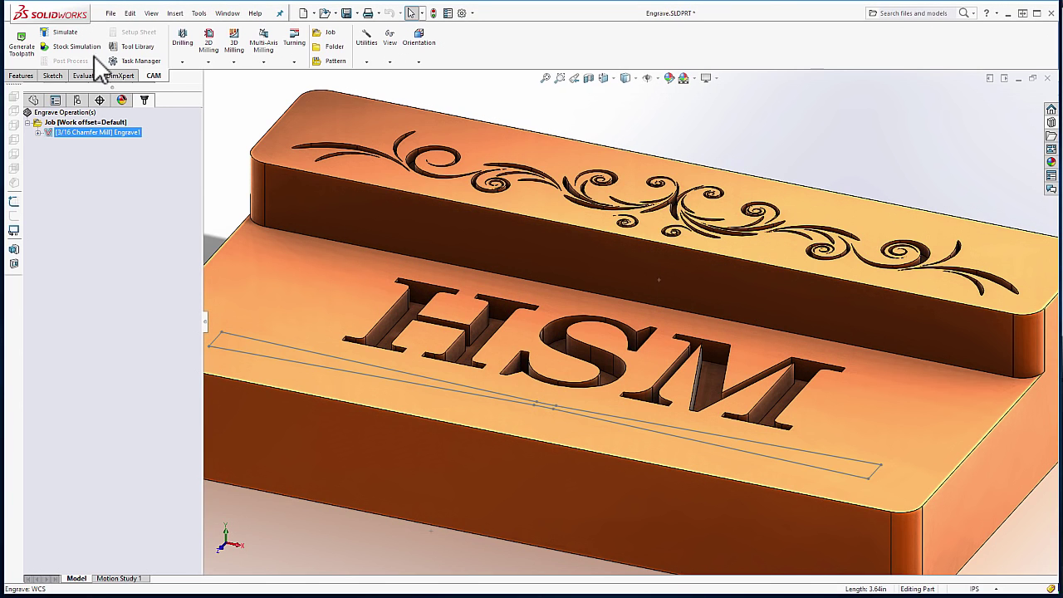
pyautogui.click(78, 47)
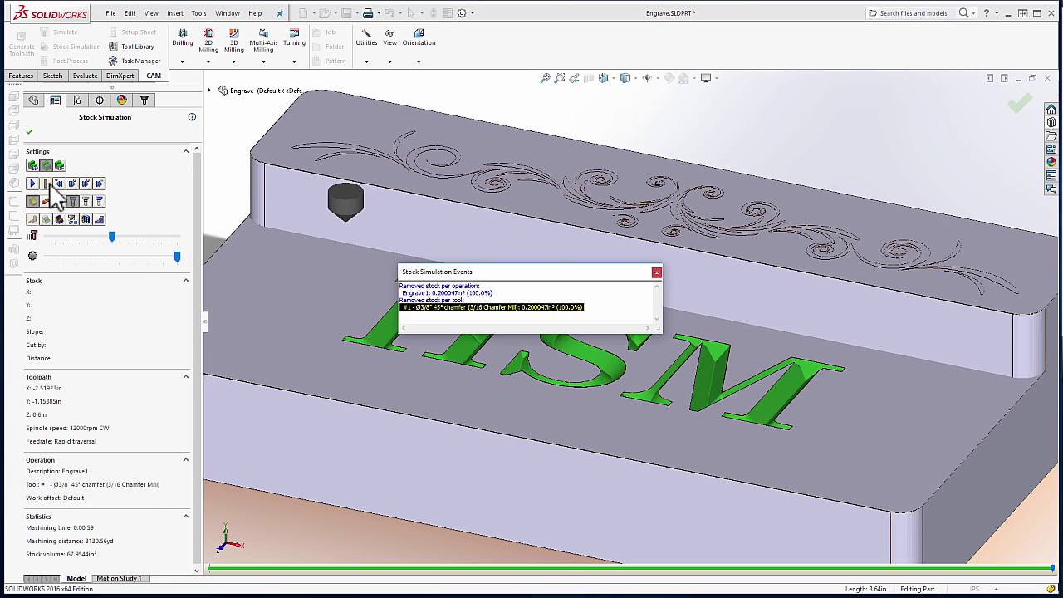
pyautogui.click(657, 272)
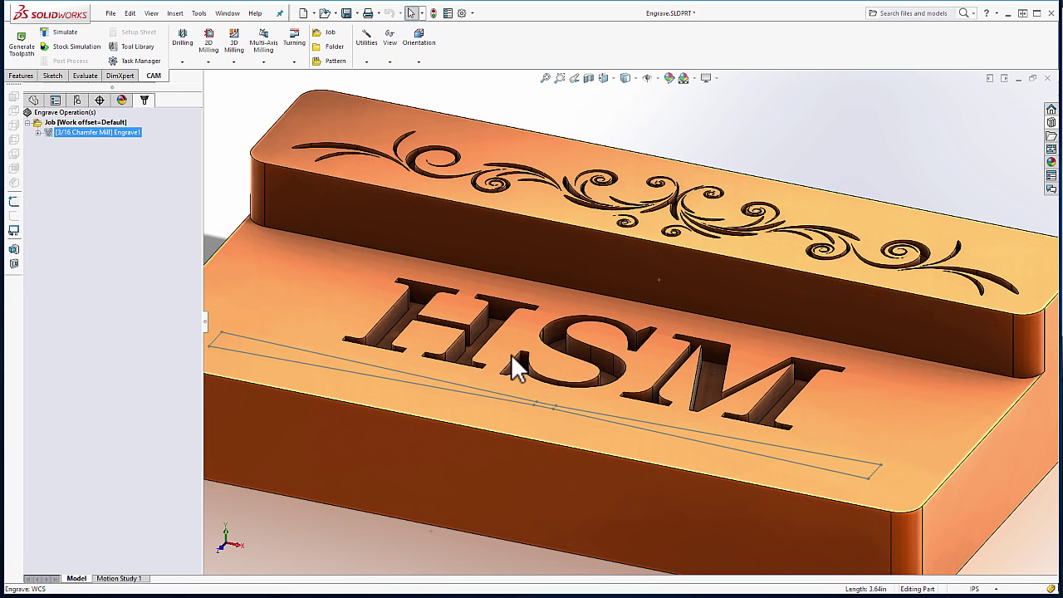
pyautogui.moveTo(241, 137)
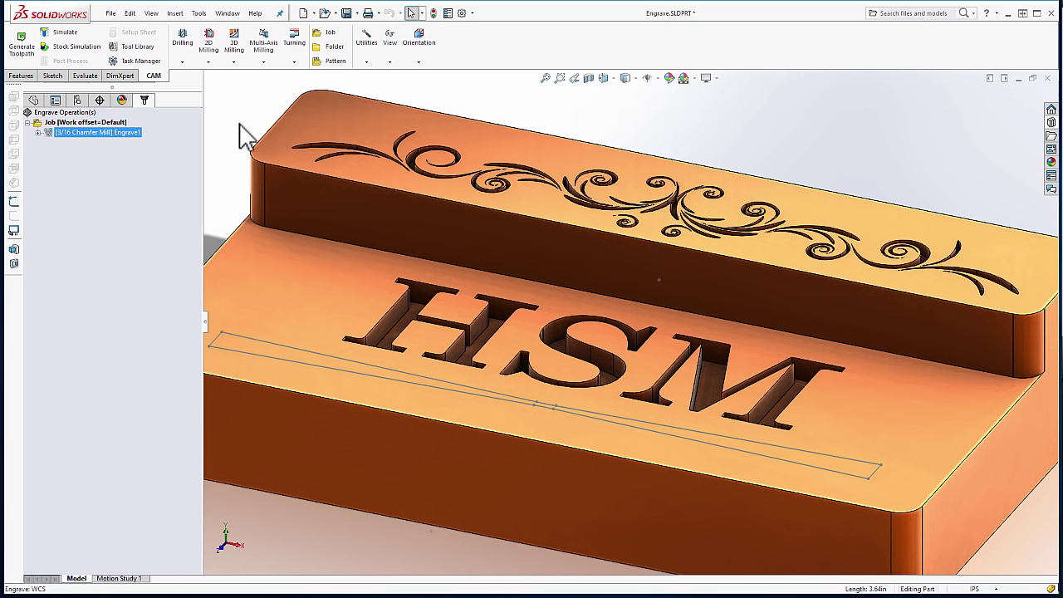
# Create Engrave2 with the tapered sketch slot below the lettering as its contour.
pyautogui.click(209, 40)
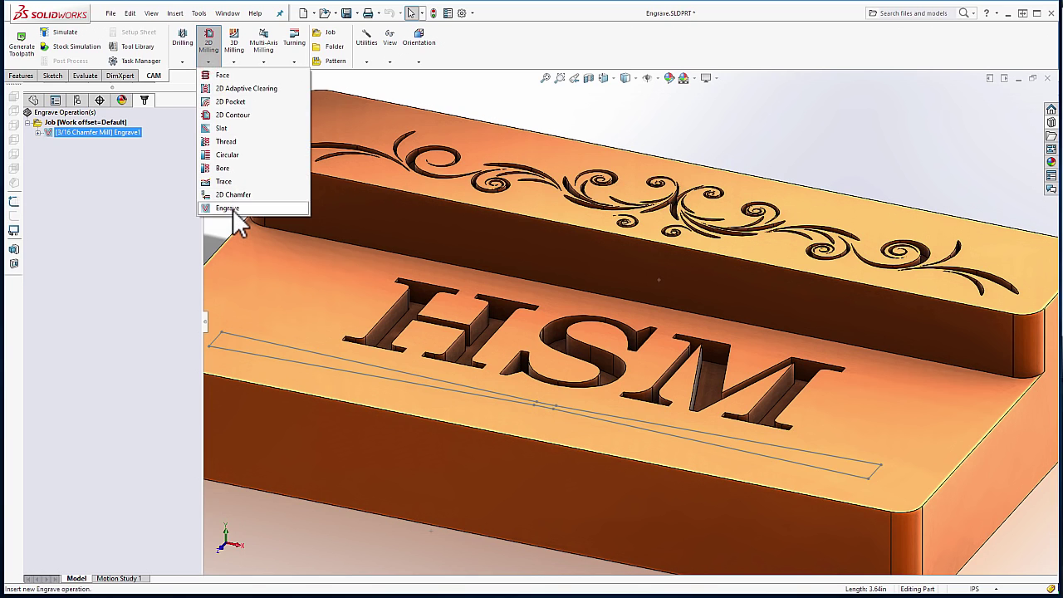
pyautogui.click(227, 207)
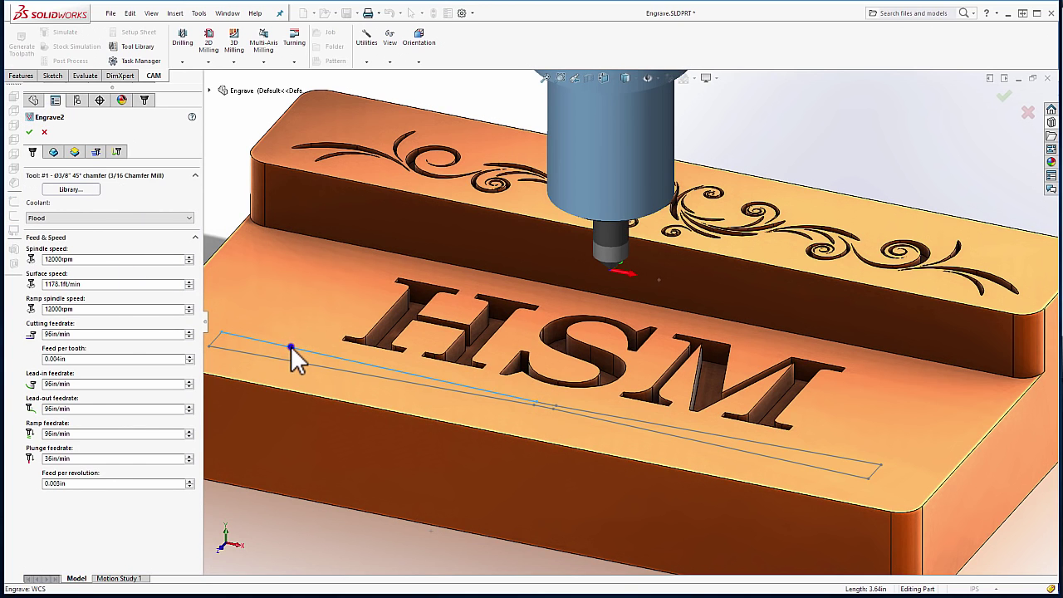
pyautogui.click(312, 392)
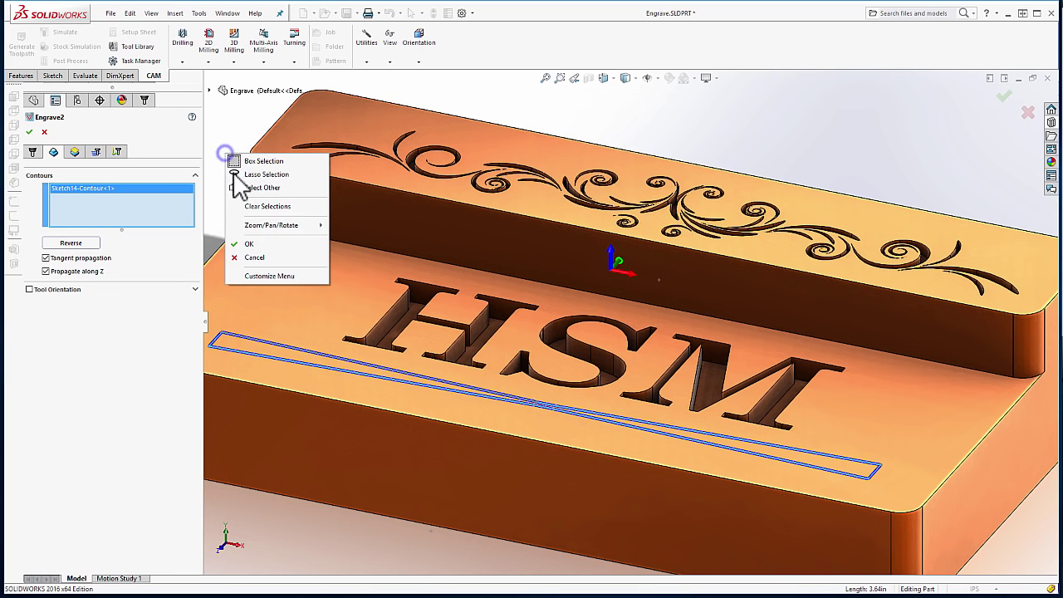
pyautogui.click(249, 244)
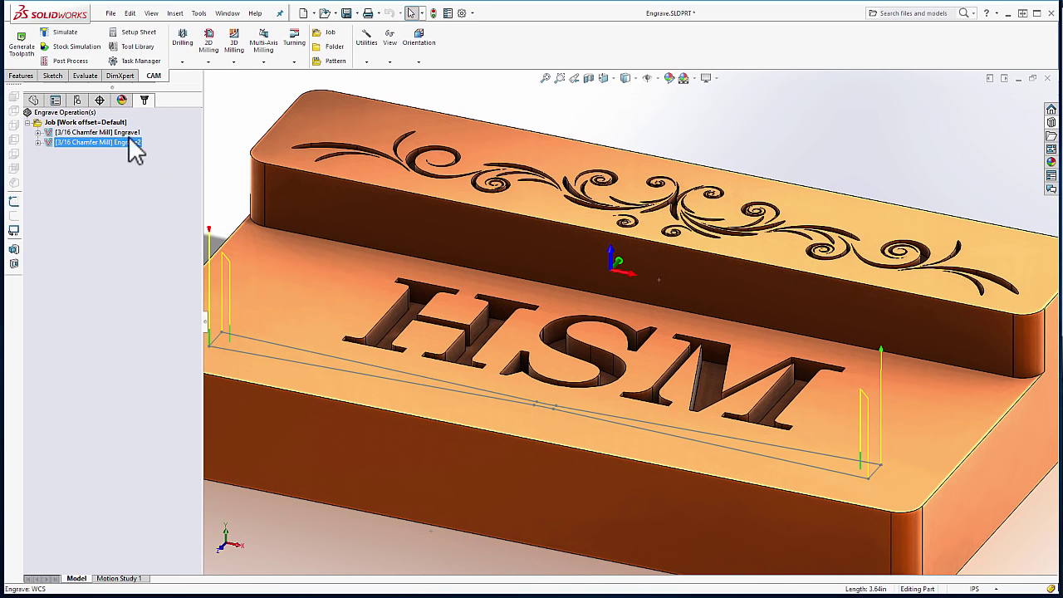
pyautogui.click(71, 47)
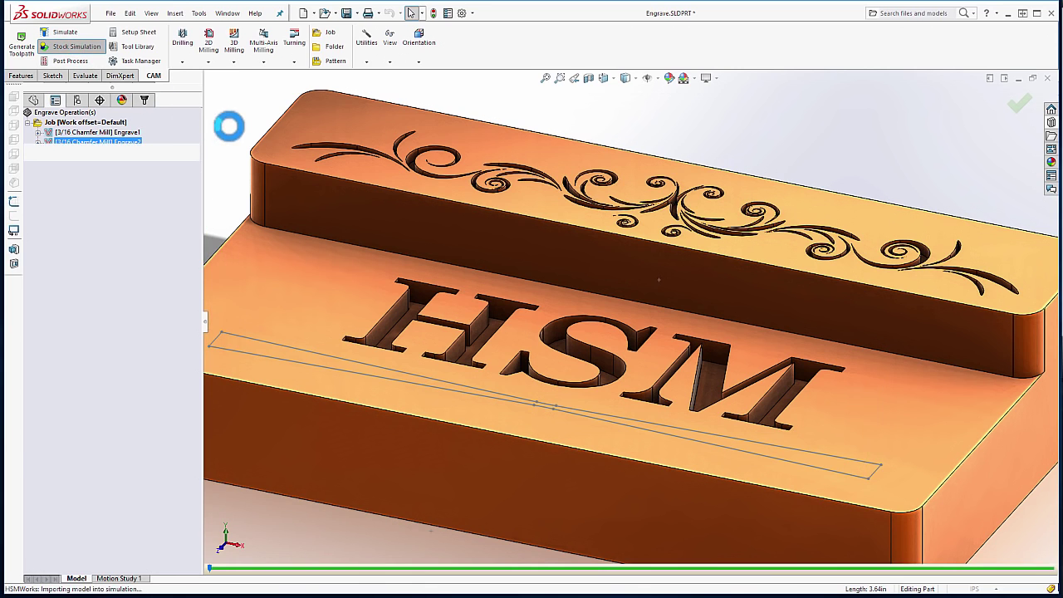
pyautogui.click(77, 46)
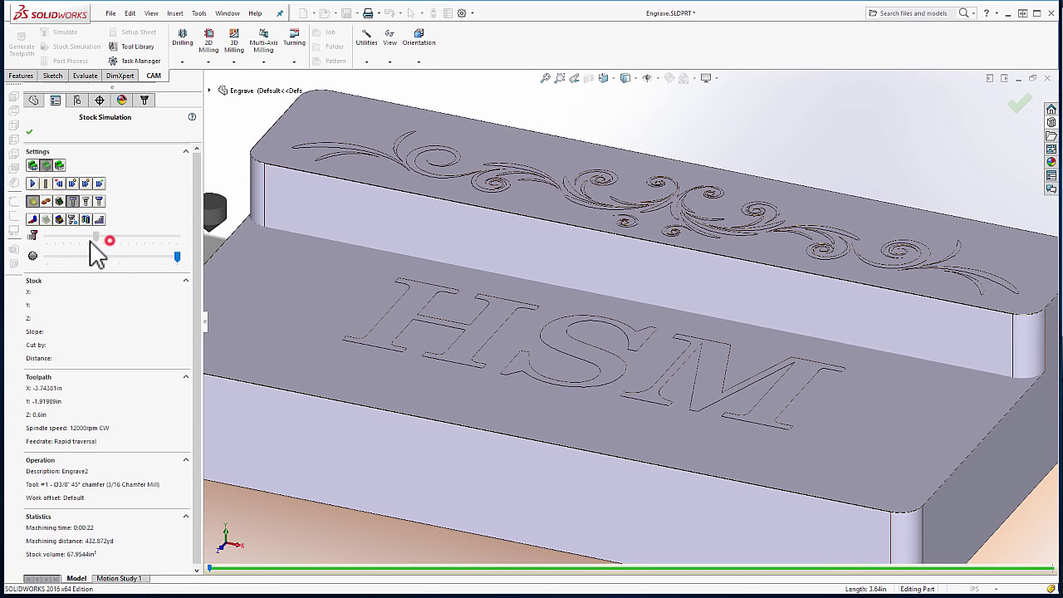
pyautogui.click(35, 183)
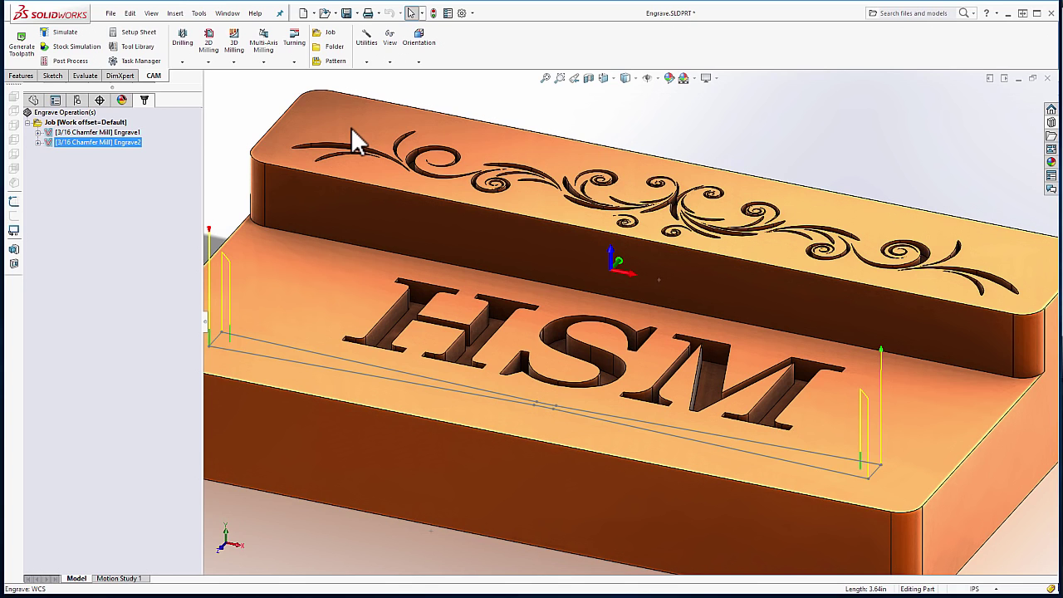
# Start Engrave3 and pick the scroll artwork on the raised top face as contour.
pyautogui.click(208, 39)
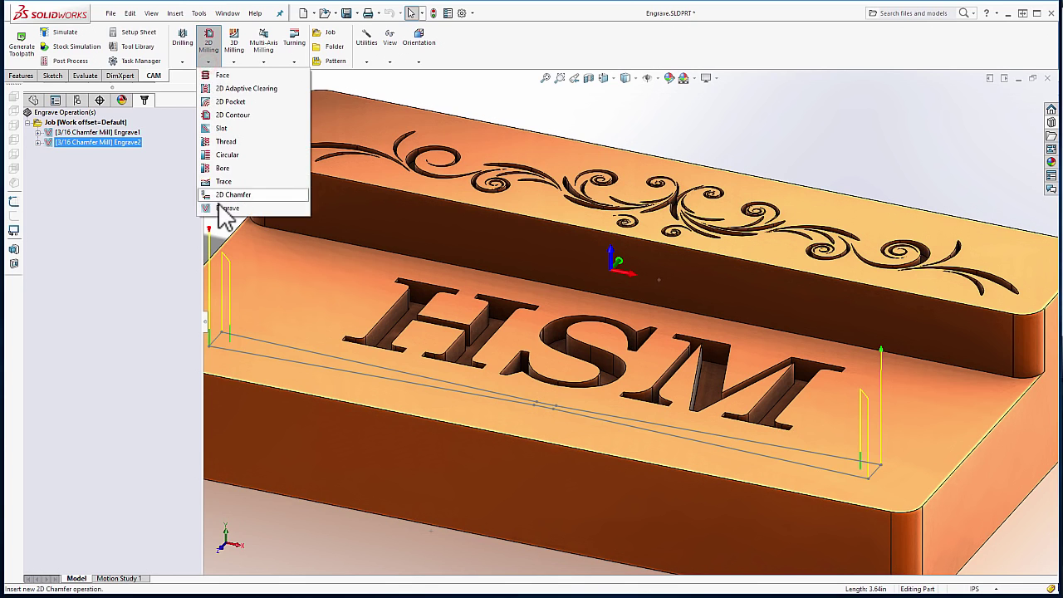
pyautogui.click(228, 208)
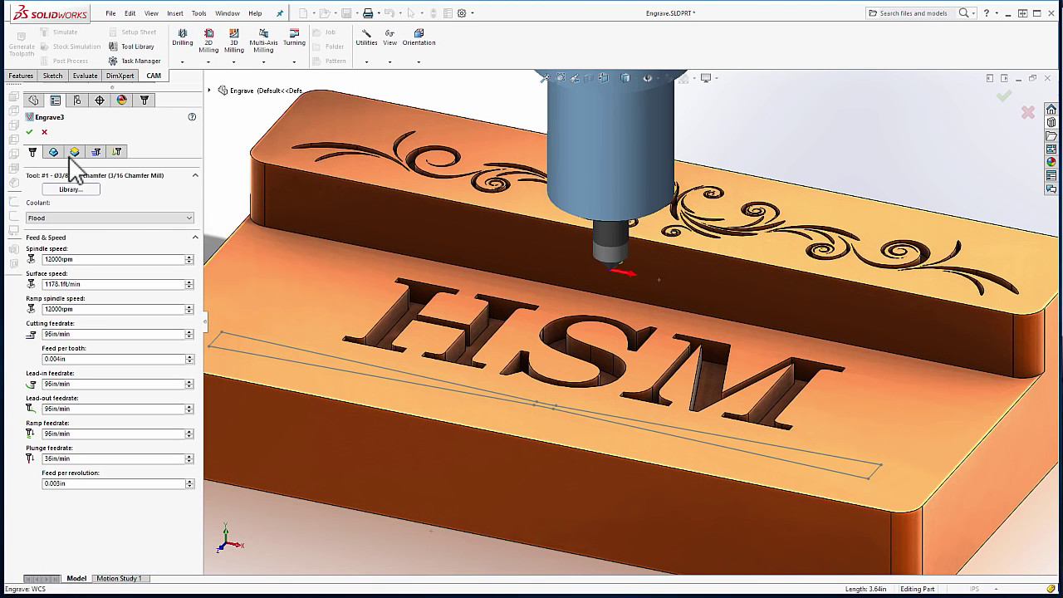
pyautogui.click(53, 151)
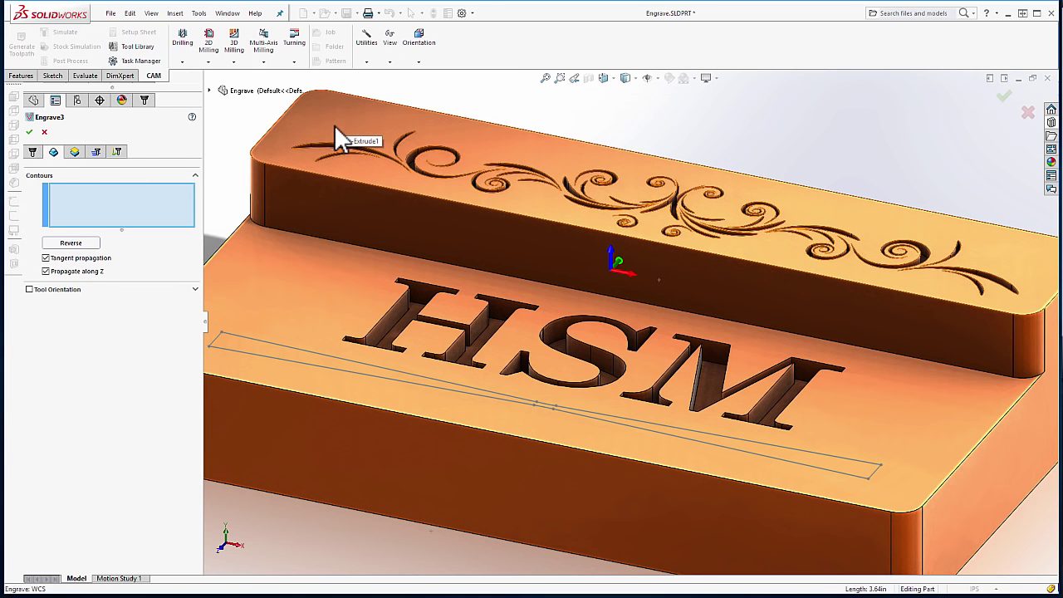
pyautogui.click(340, 137)
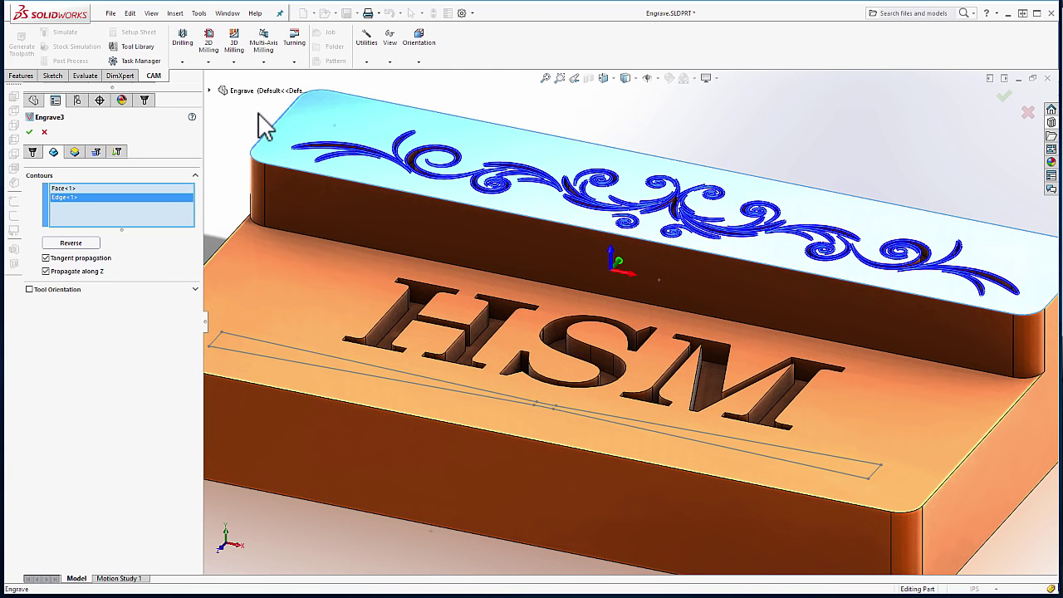
pyautogui.moveTo(79, 154)
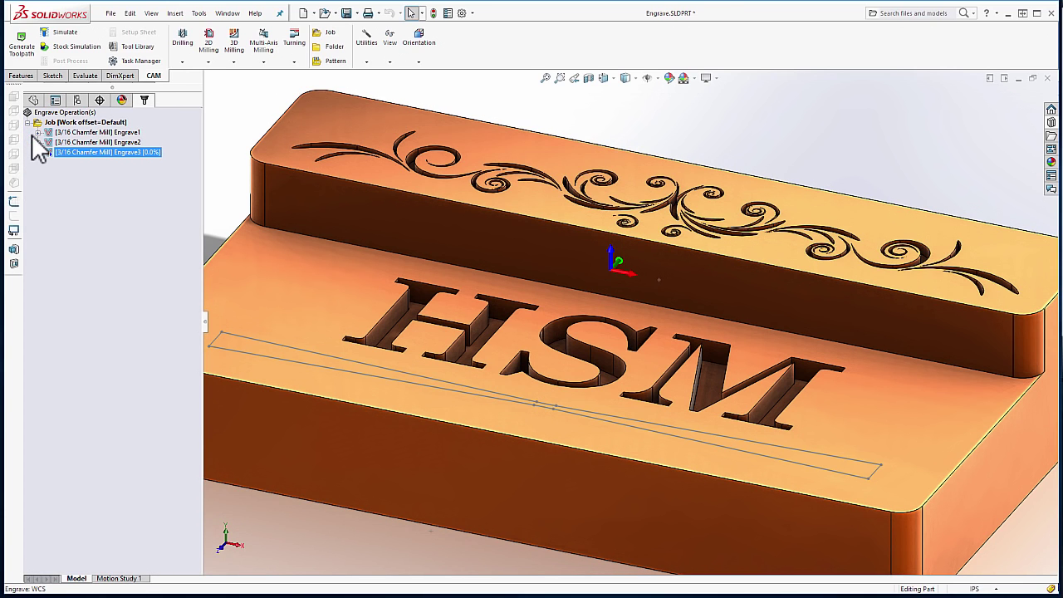
# Select Engrave3, run Stock Simulation, and drag the speed slider to play it faster.
pyautogui.click(92, 152)
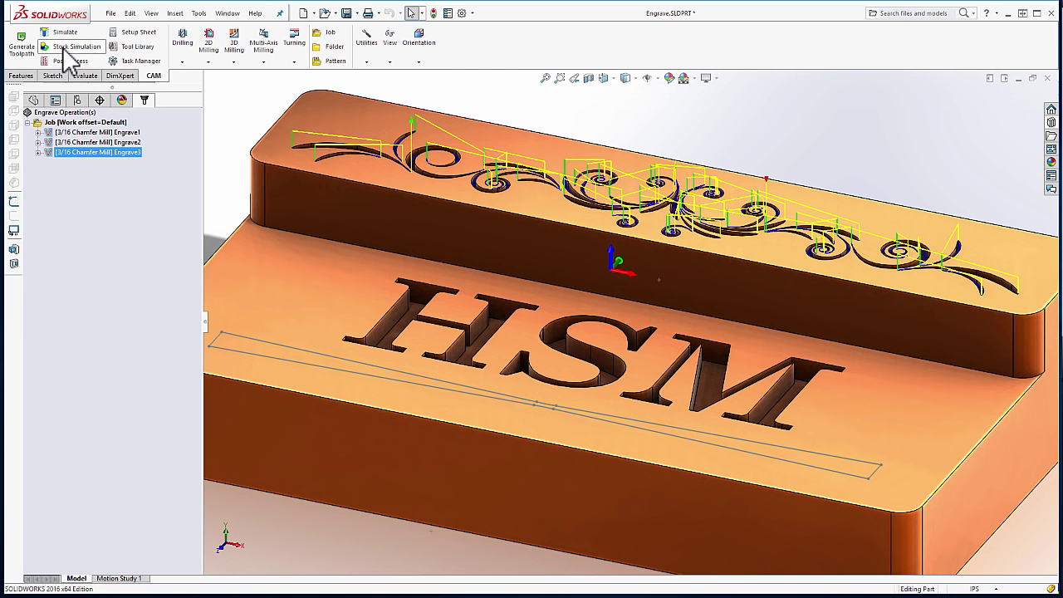
pyautogui.click(75, 46)
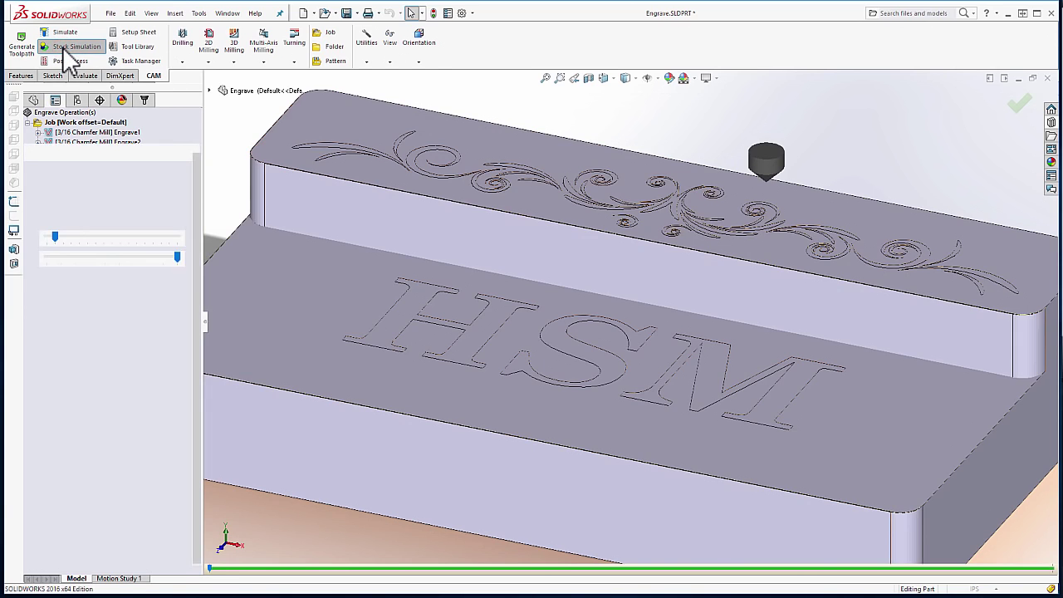
pyautogui.click(76, 46)
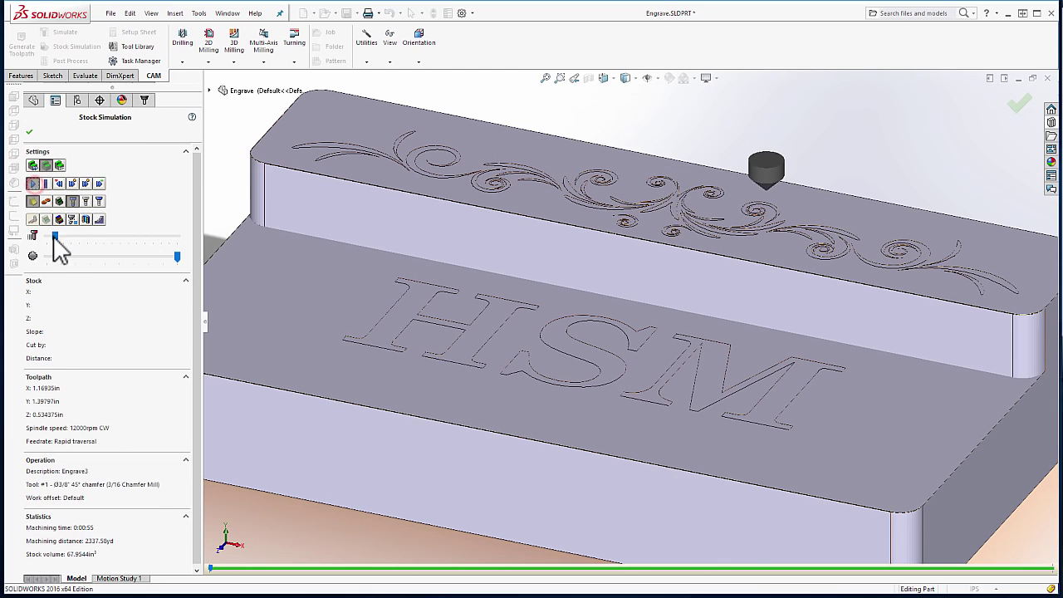
pyautogui.moveTo(54, 240); pyautogui.dragTo(111, 240)
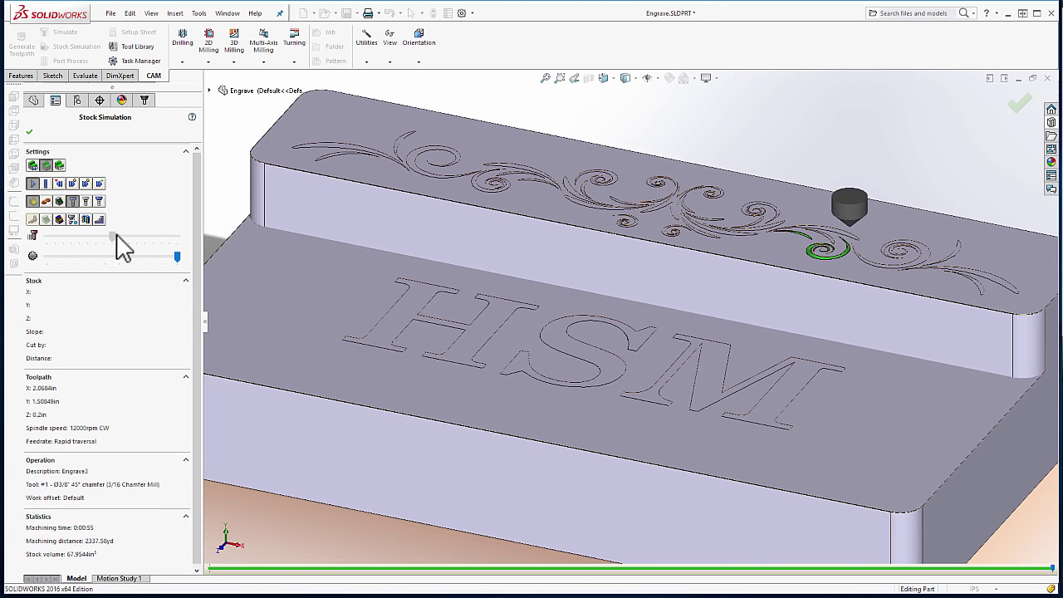